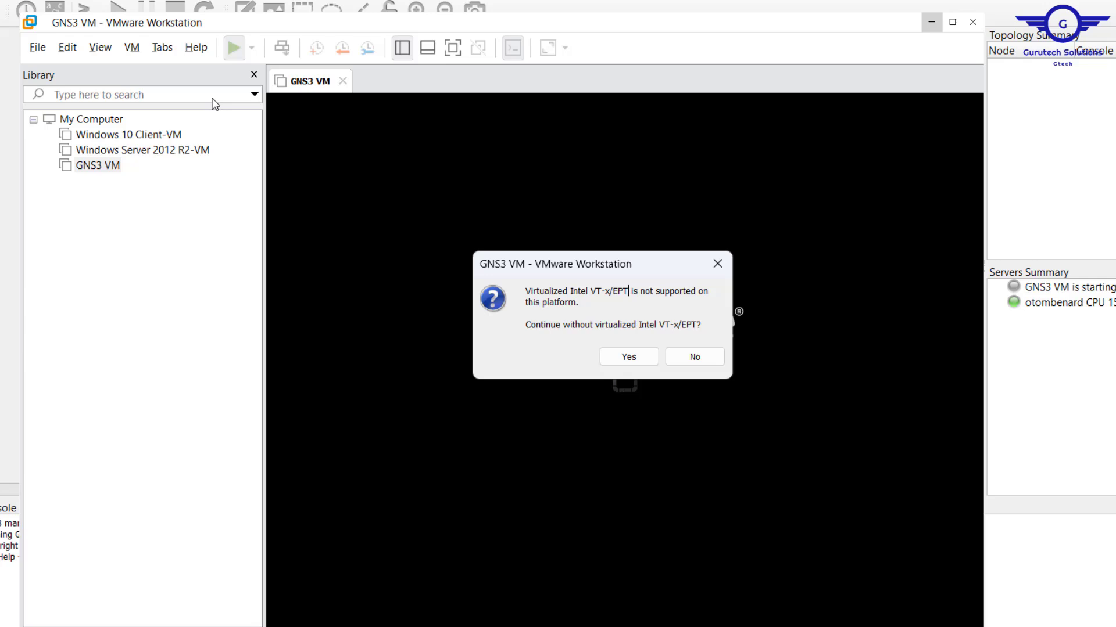
mouse_move(372, 152)
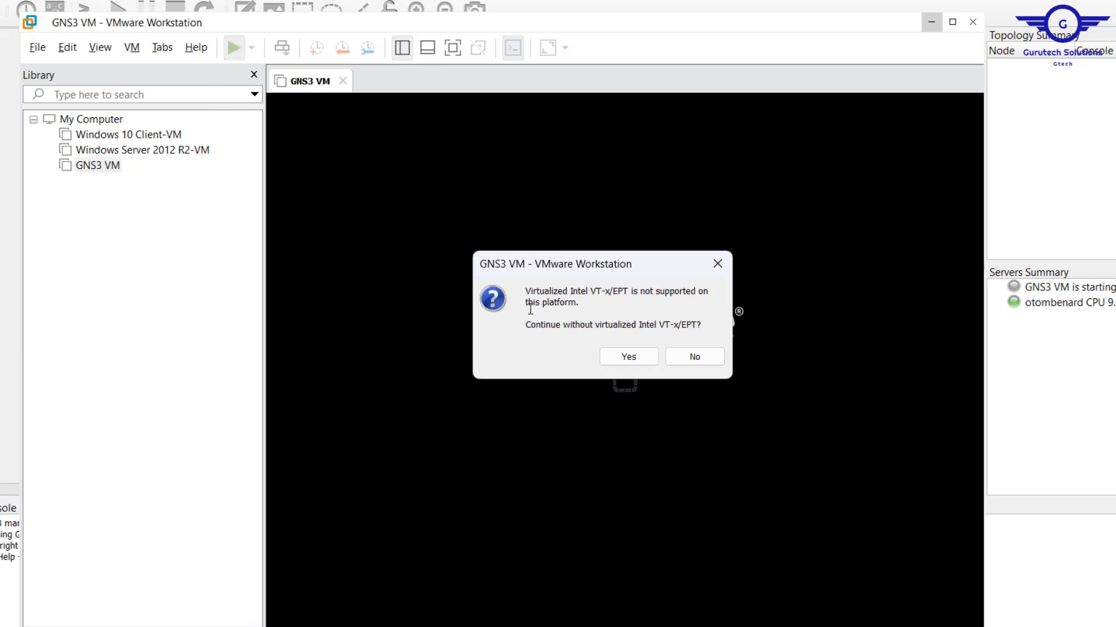
mouse_move(276, 221)
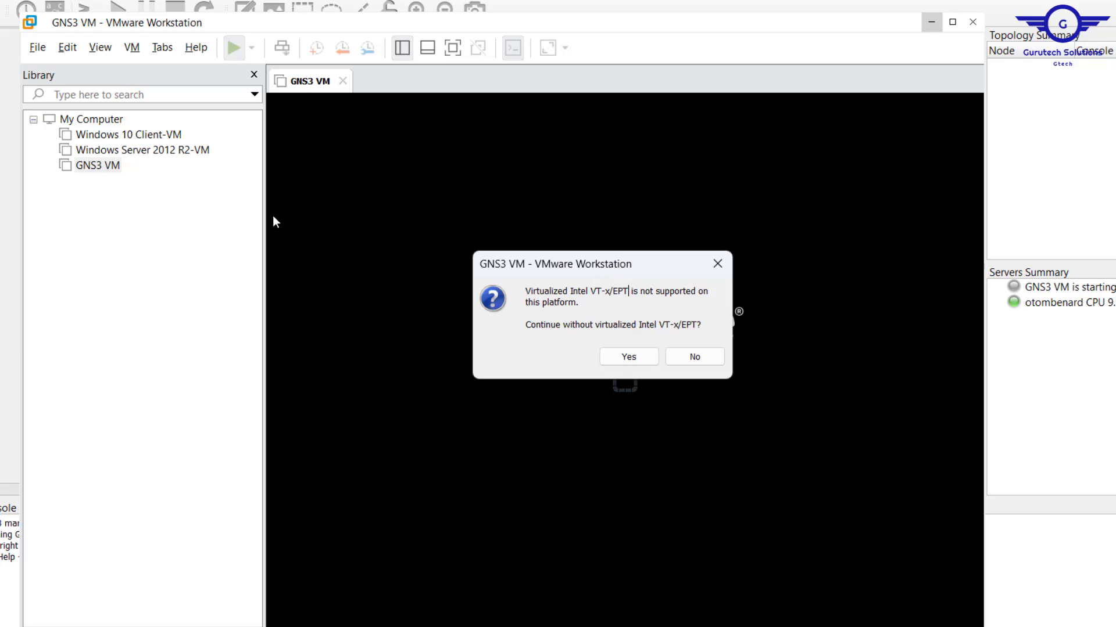
mouse_move(132, 112)
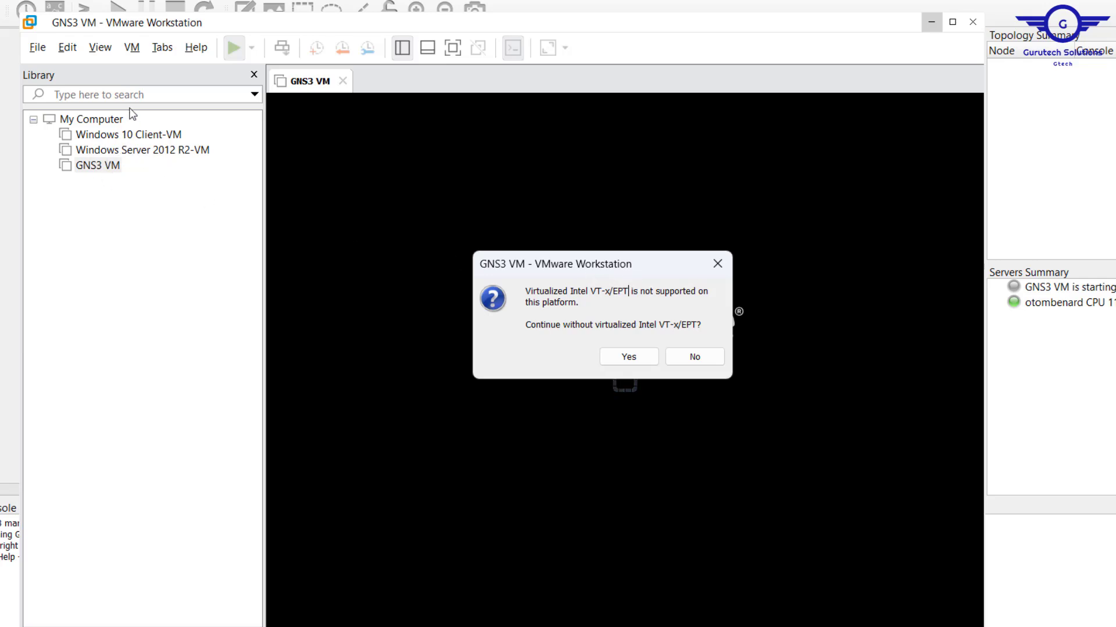
mouse_move(377, 249)
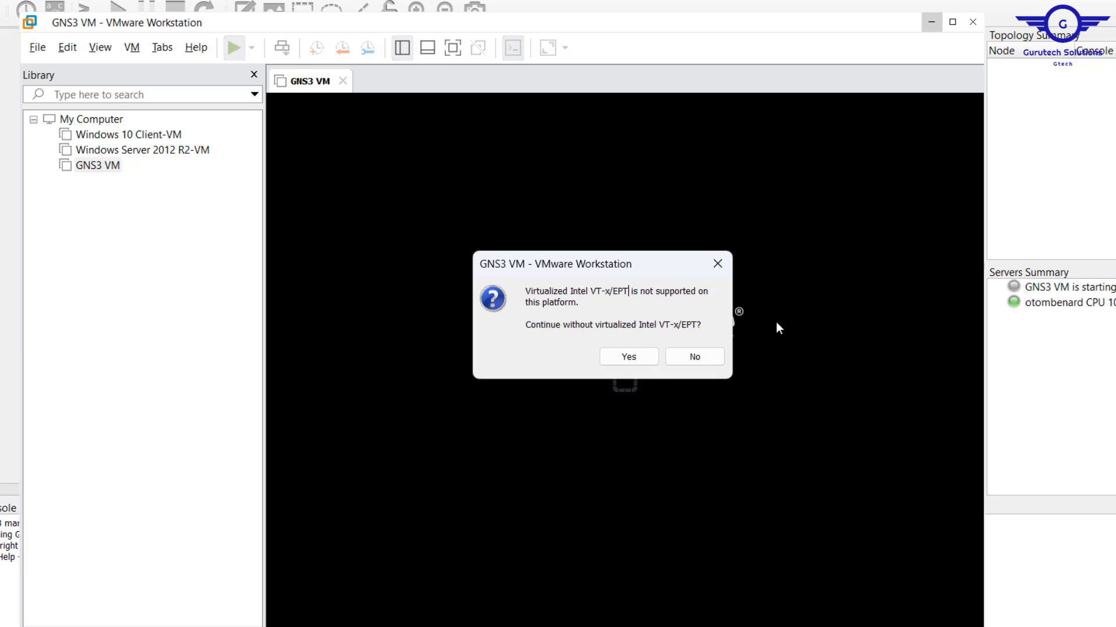
mouse_move(124, 158)
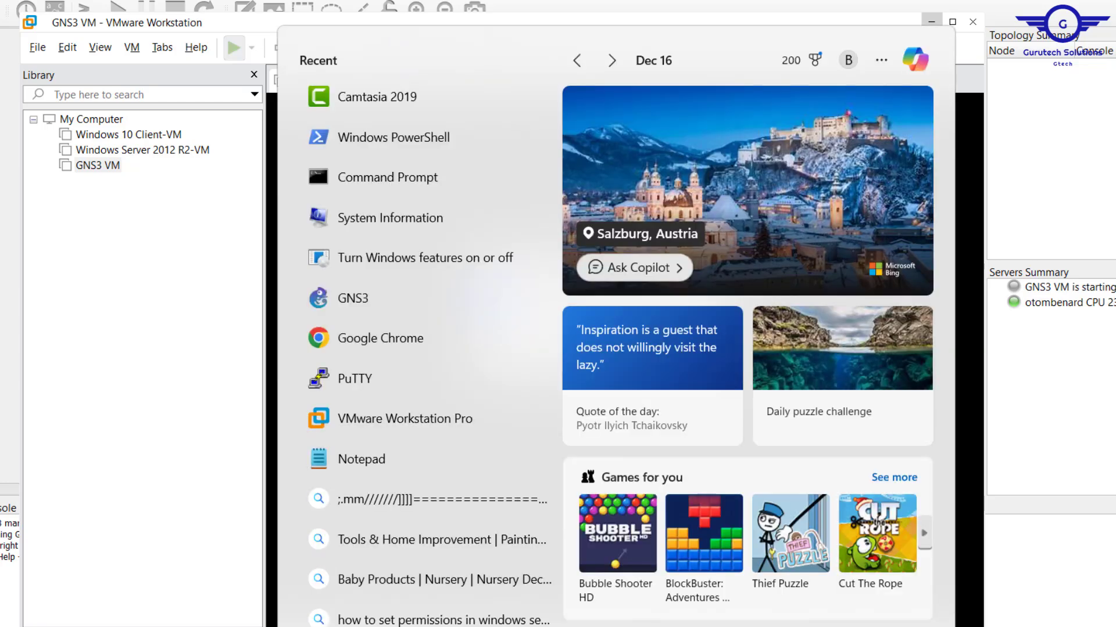
Confirm in Windows Features that Hyper-V and its sub-features are unchecked, then close the list.
text(feat)
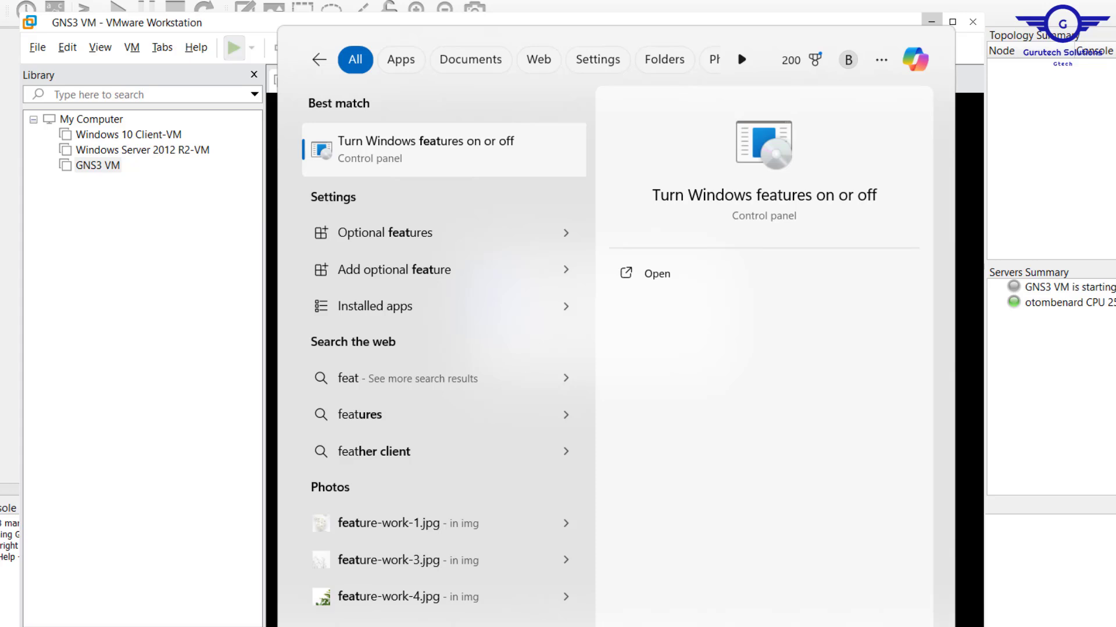
mouse_move(486, 164)
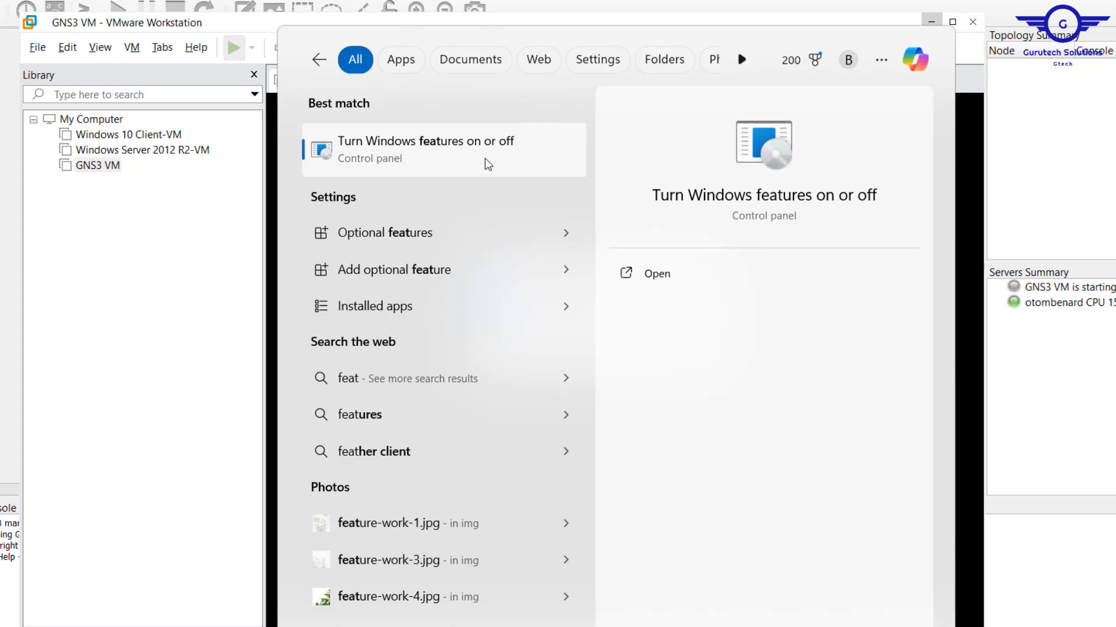
click(425, 141)
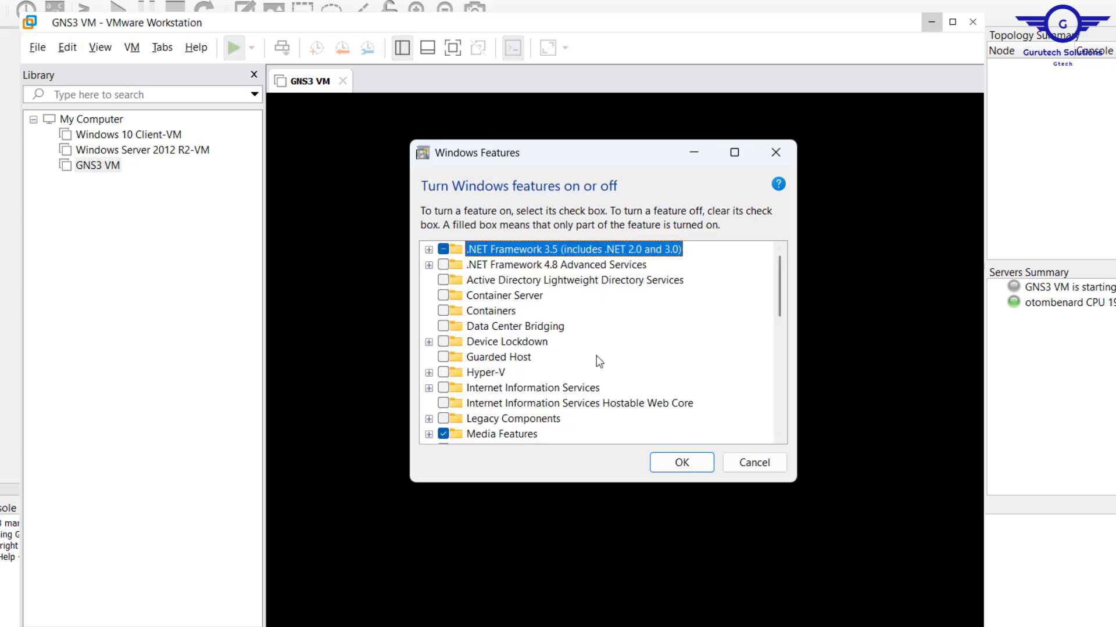
mouse_move(542, 331)
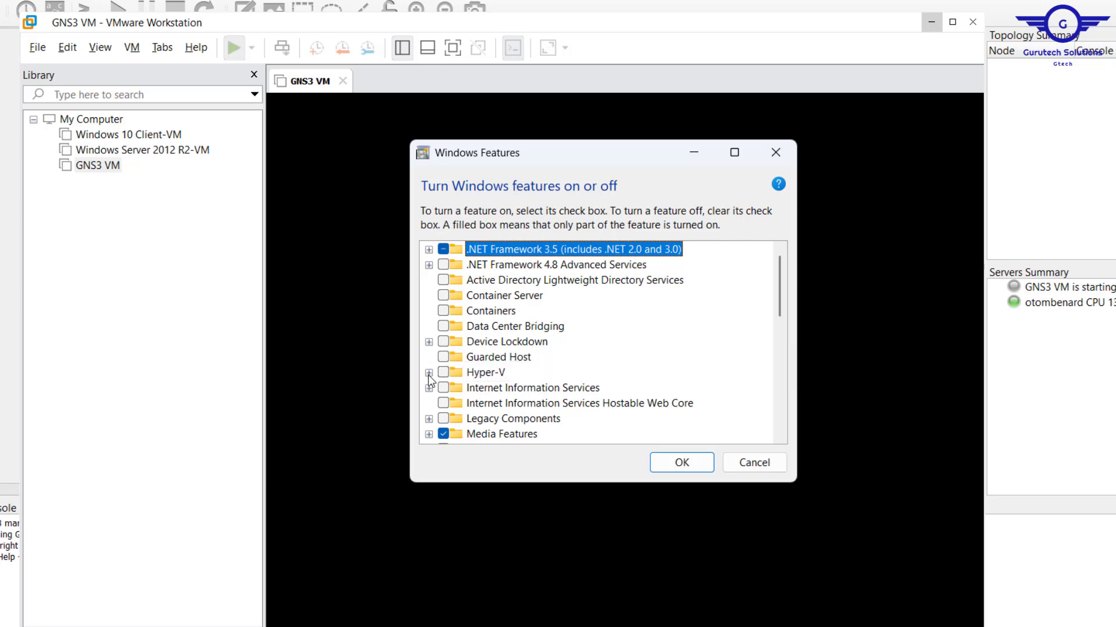
click(429, 372)
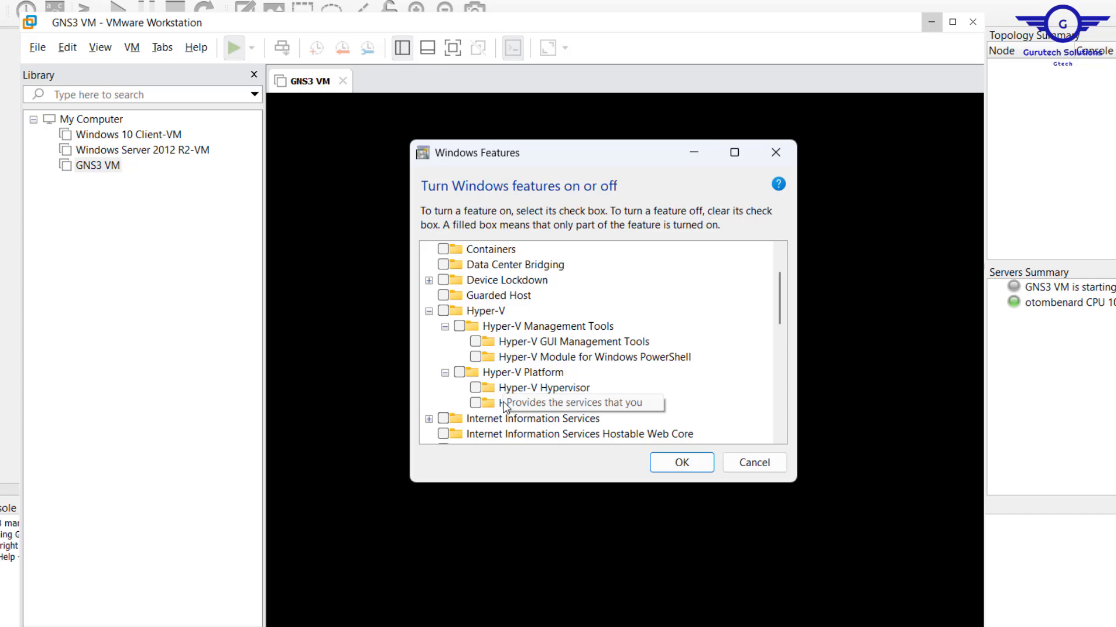
mouse_move(488, 391)
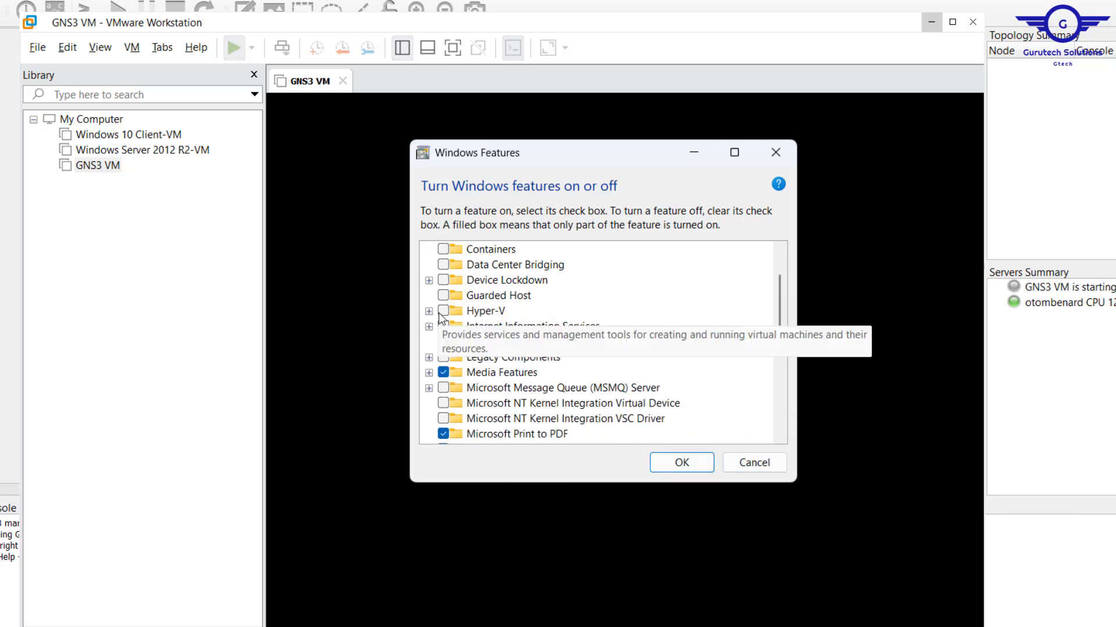
click(486, 310)
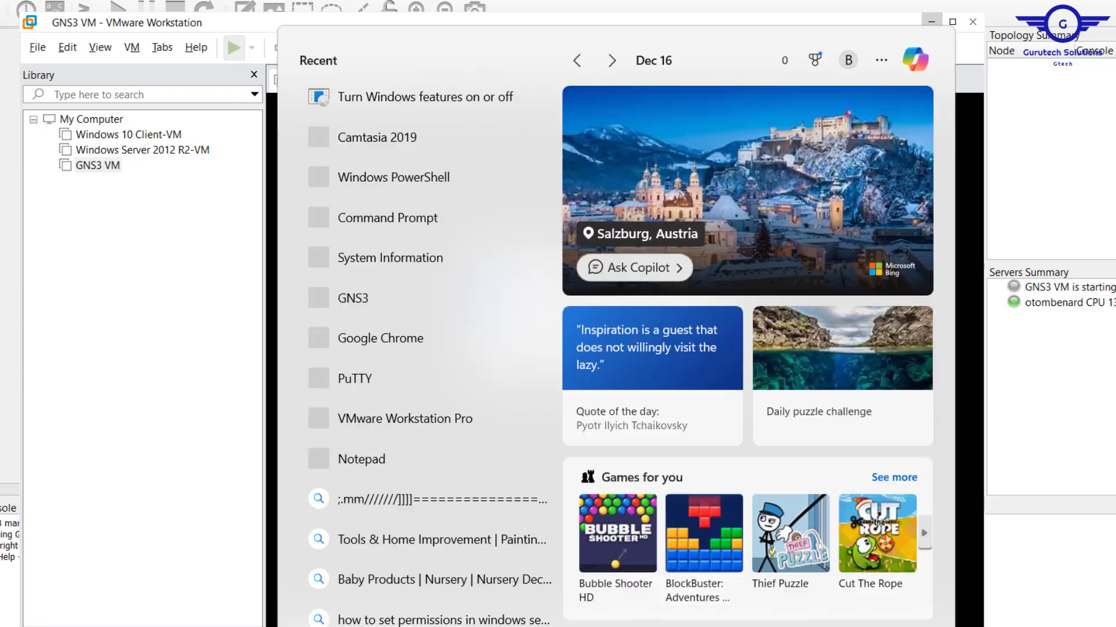
Check System Information's summary for the 'hypervisor has been detected' line, then find Windows PowerShell.
click(390, 258)
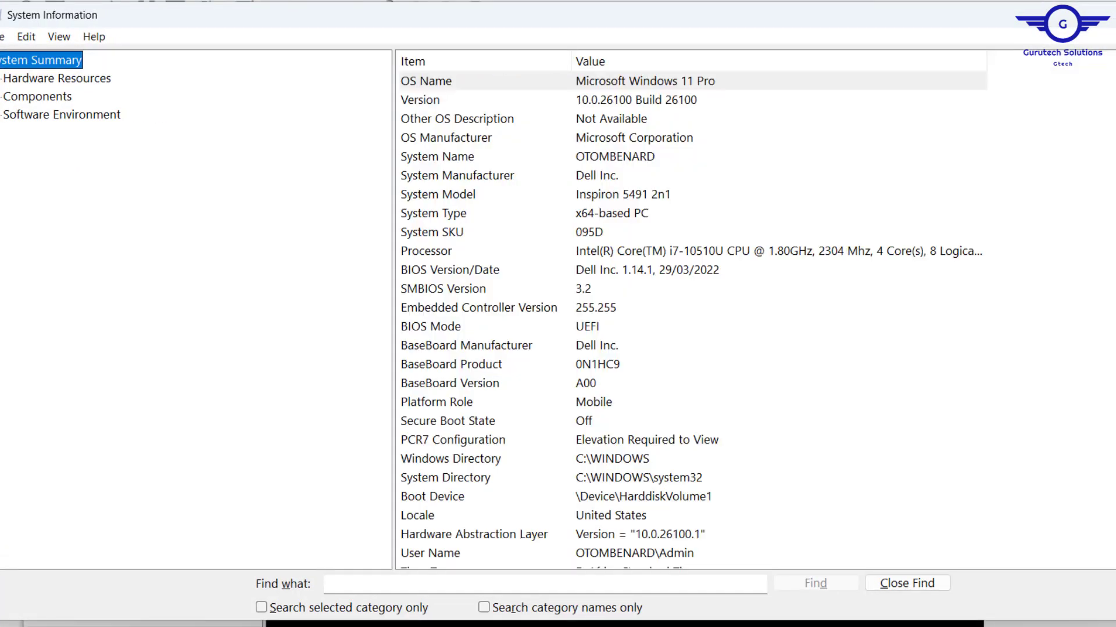
scroll(down, 3)
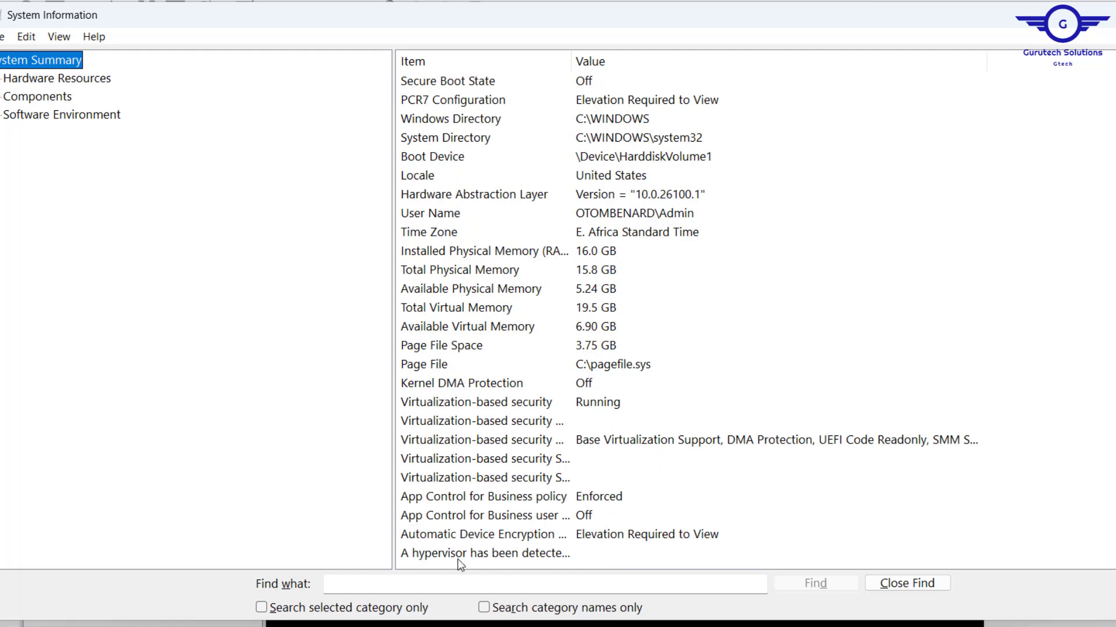
mouse_move(28, 39)
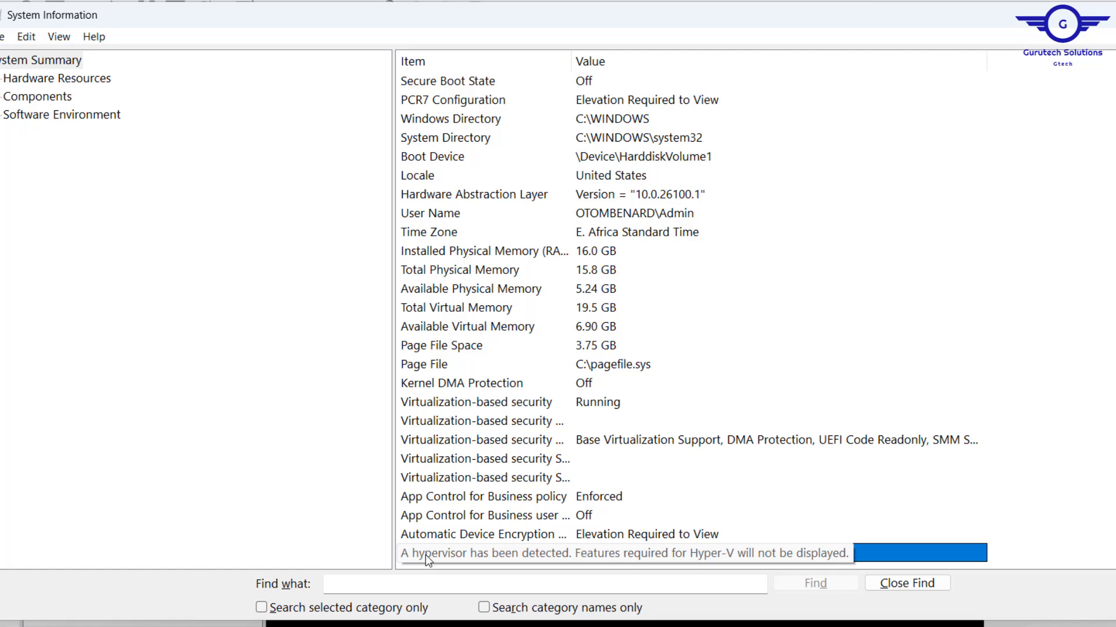
click(427, 553)
text(po)
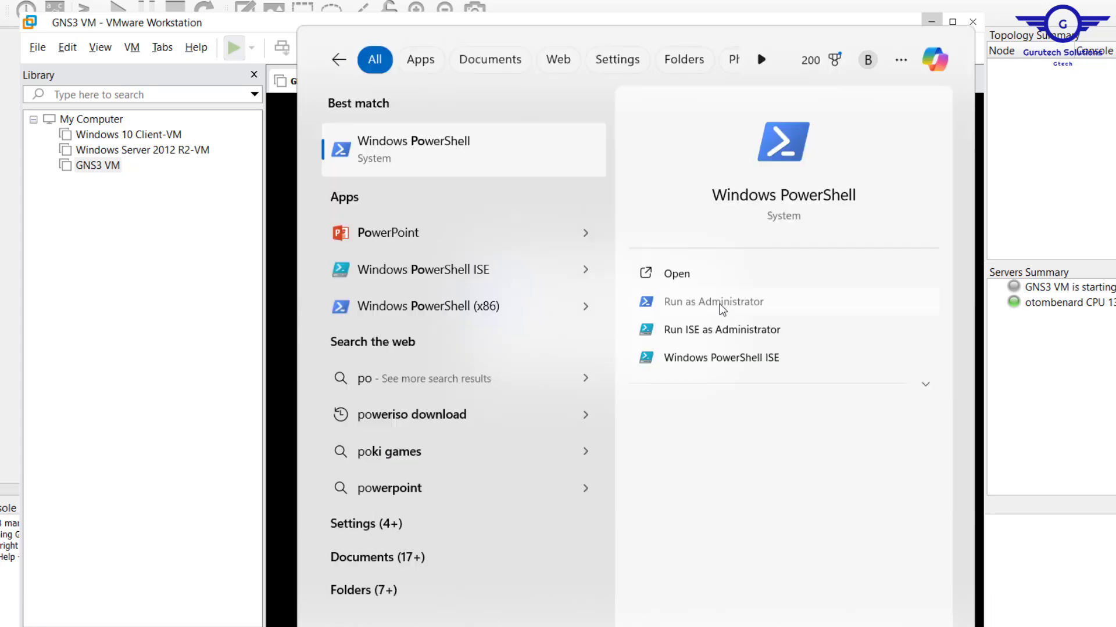
In administrator PowerShell, run bcdedit /set hypervisorlaunchtype off.
click(714, 302)
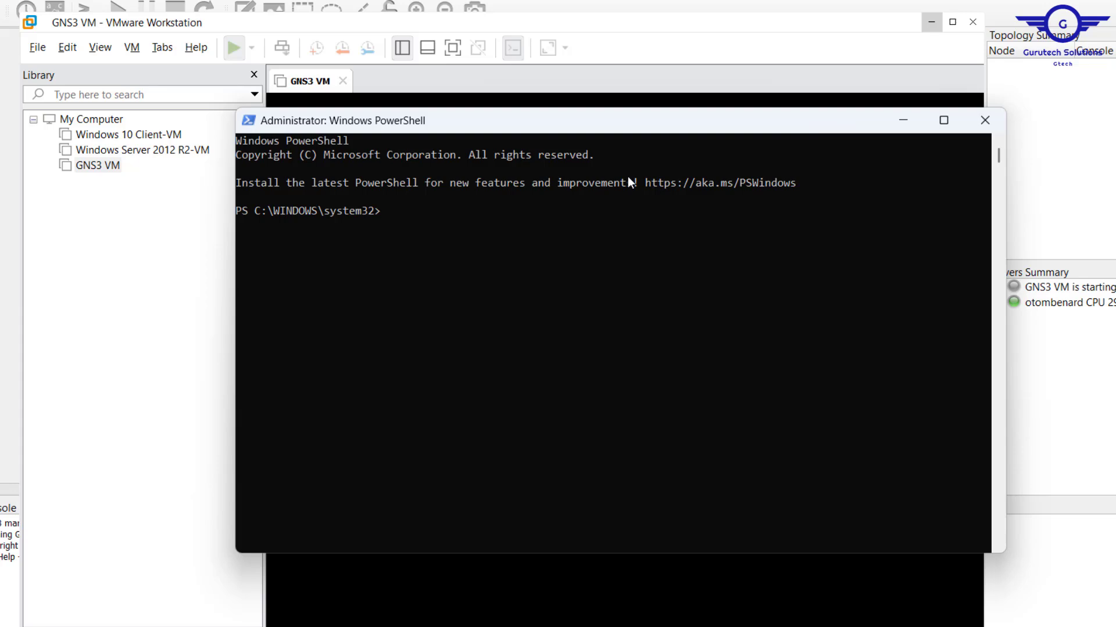
text(bcdedit /set hypervisorlaunchtype off)
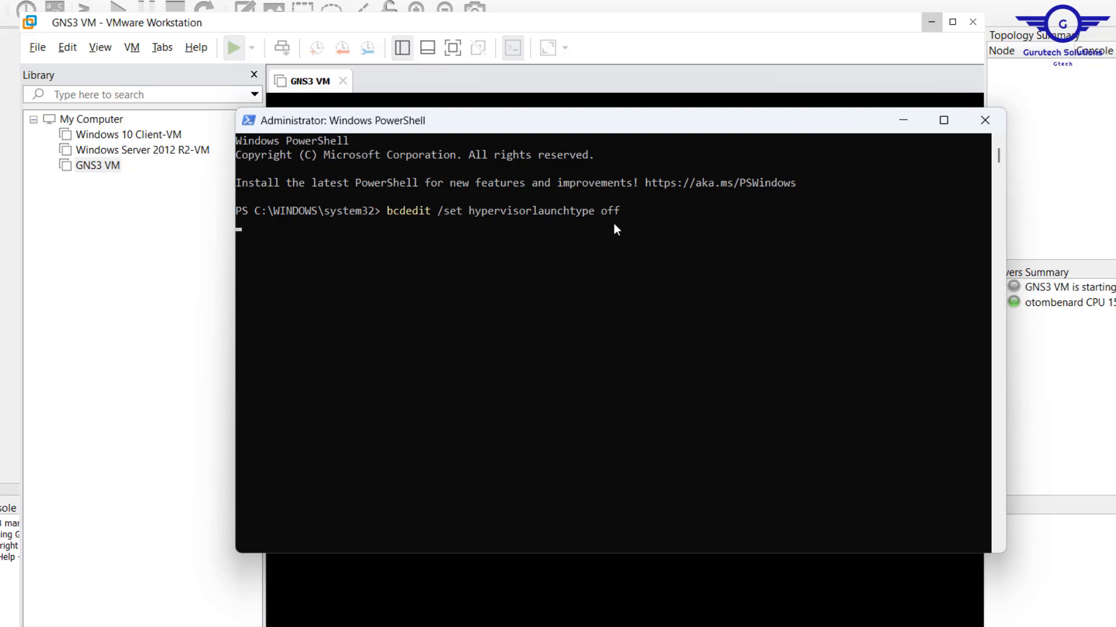
key(Enter)
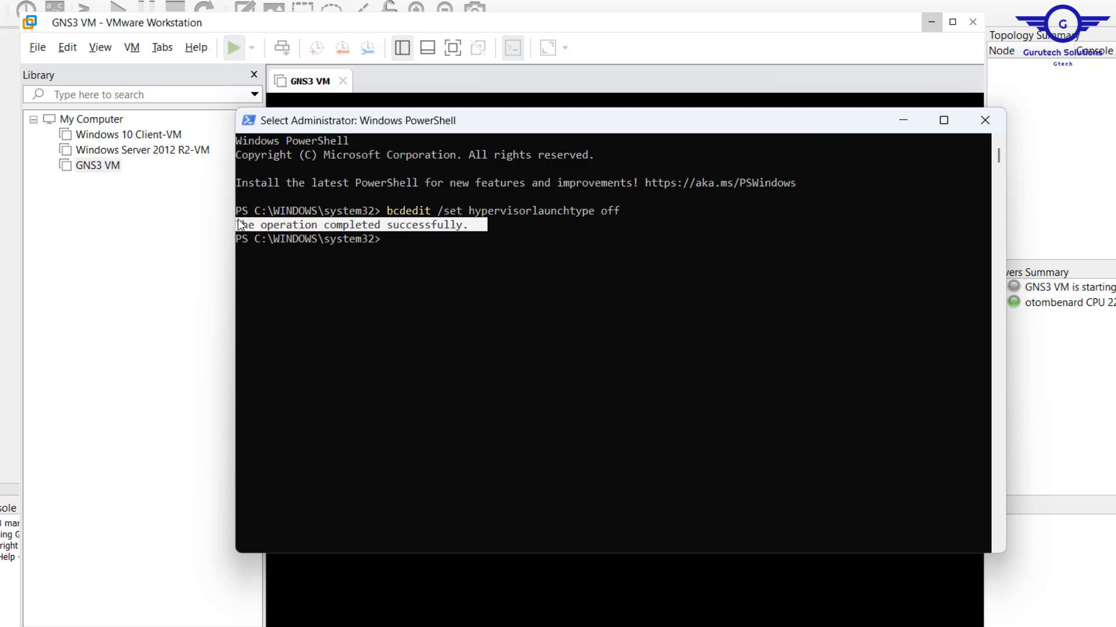
mouse_move(606, 232)
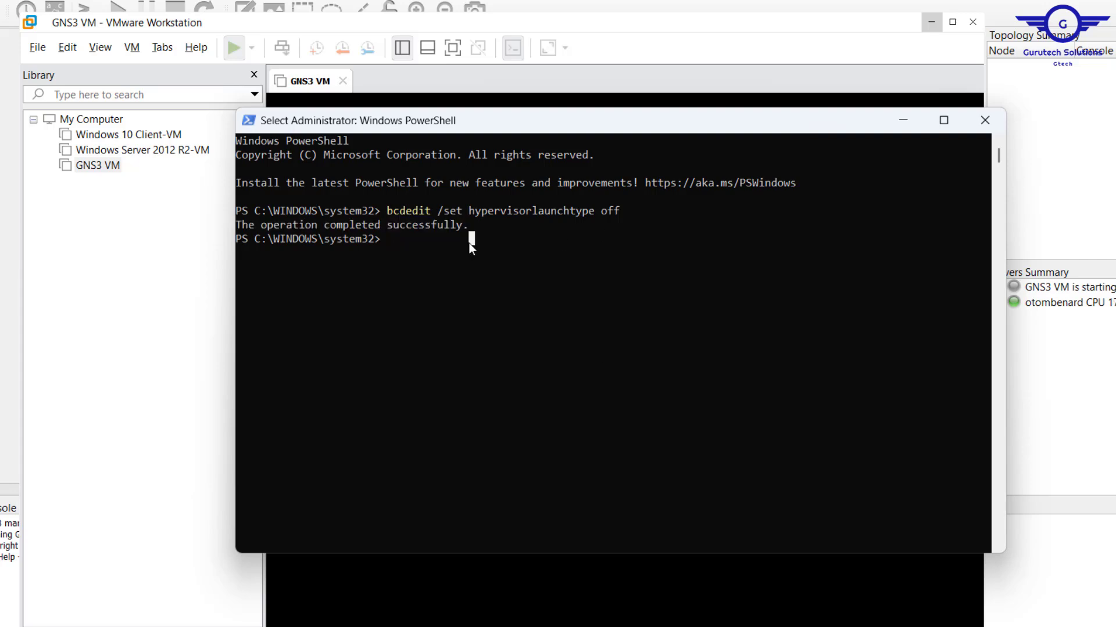
Run Disable-WindowsOptionalFeature -Online -FeatureName Microsoft-Hyper-V-All successfully.
text(Disable-WindowsOptionalFeature -Online -FeatureName Microsoft-Hyper-V-All)
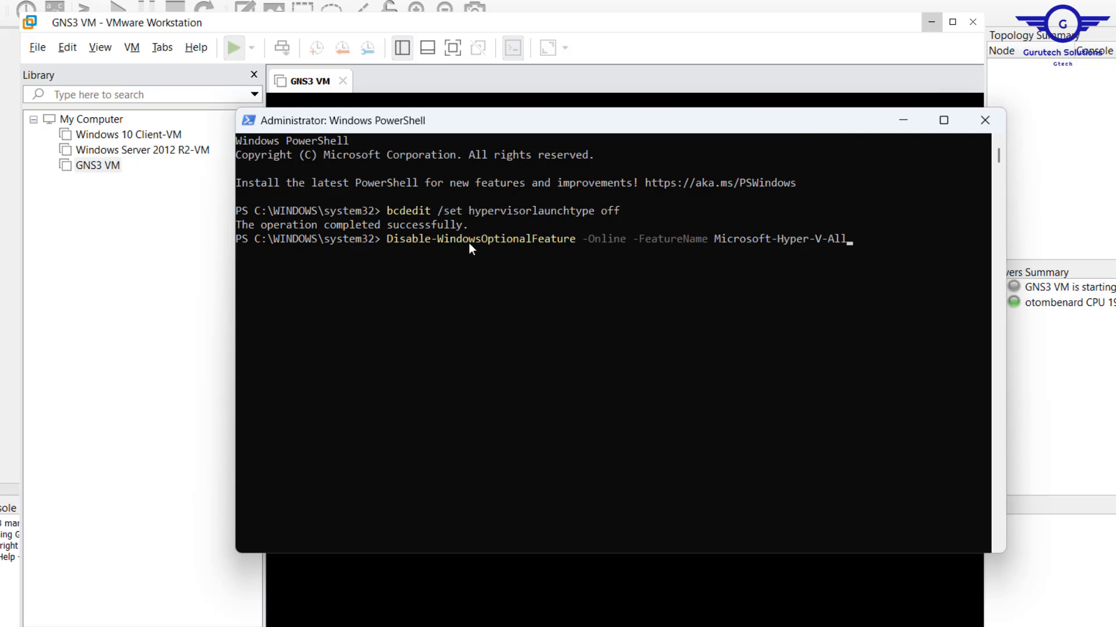
mouse_move(624, 251)
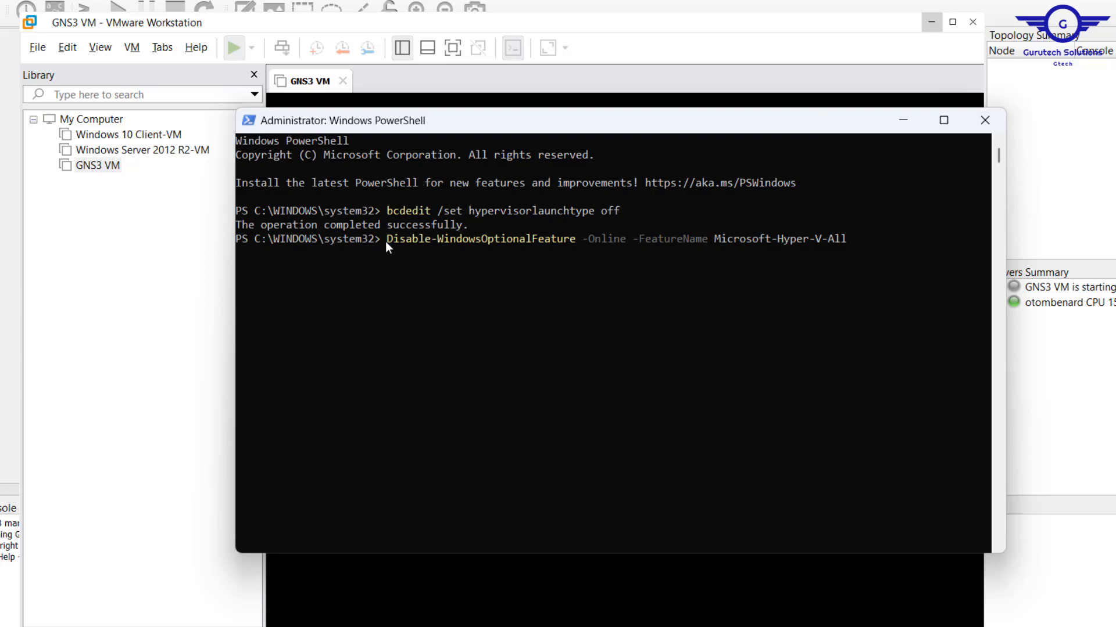
mouse_move(531, 254)
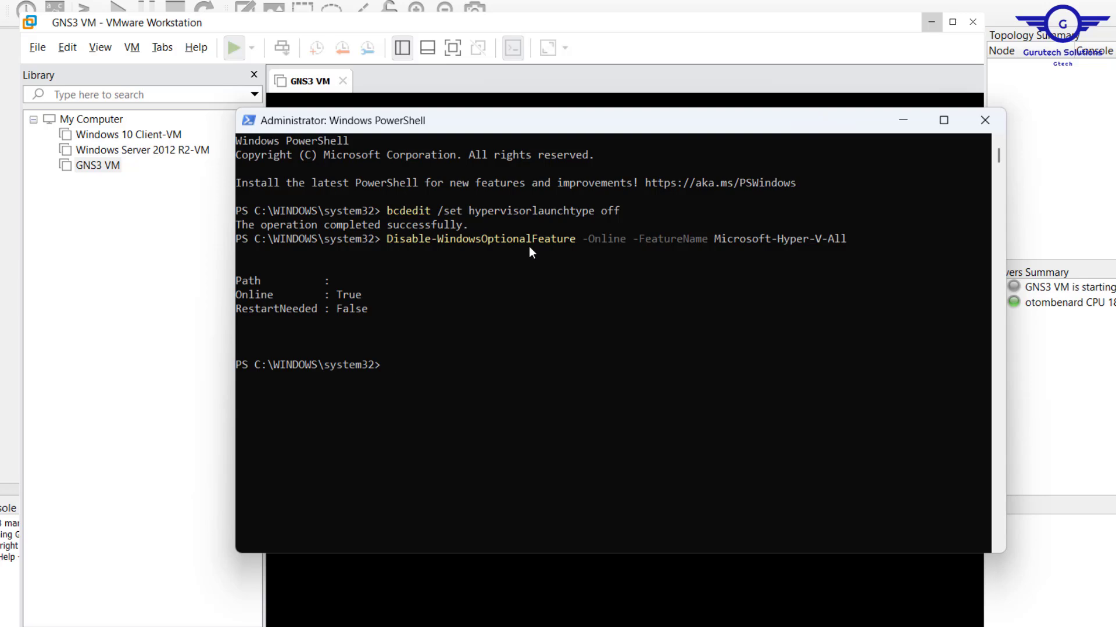
drag(309, 308, 373, 308)
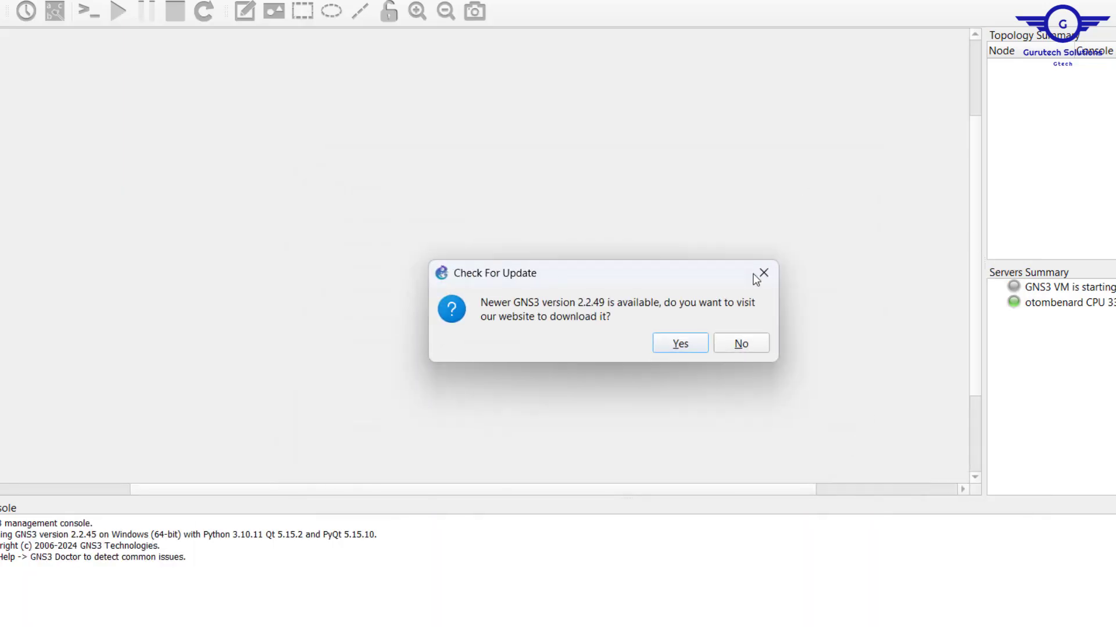
Dismiss the GNS3 Check For Update prompt and bring up the Windows power options for a restart.
click(741, 342)
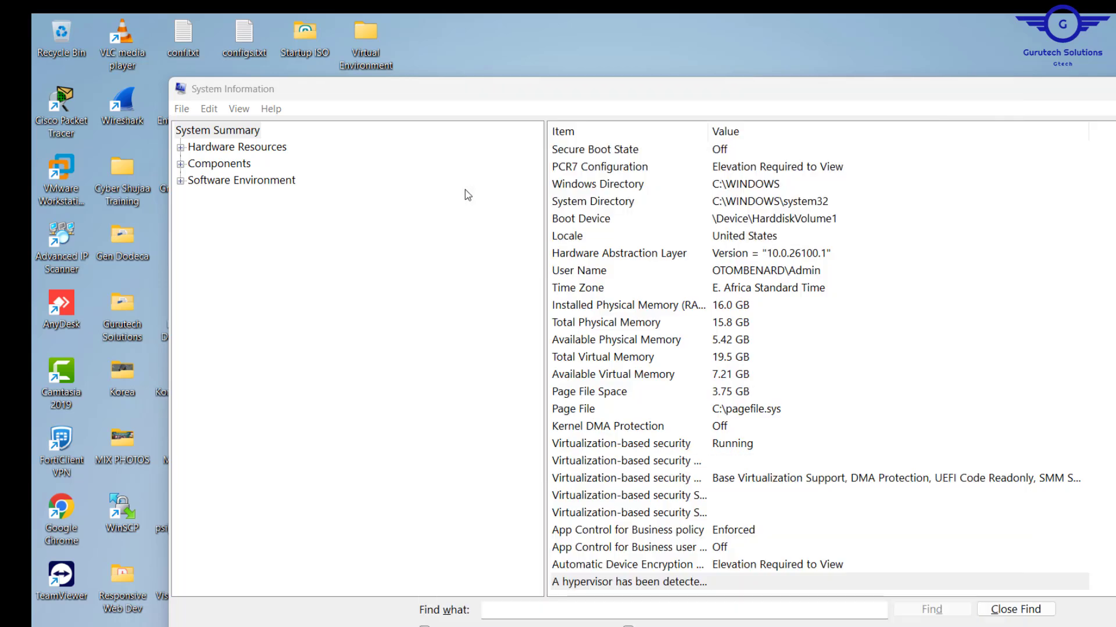
click(629, 584)
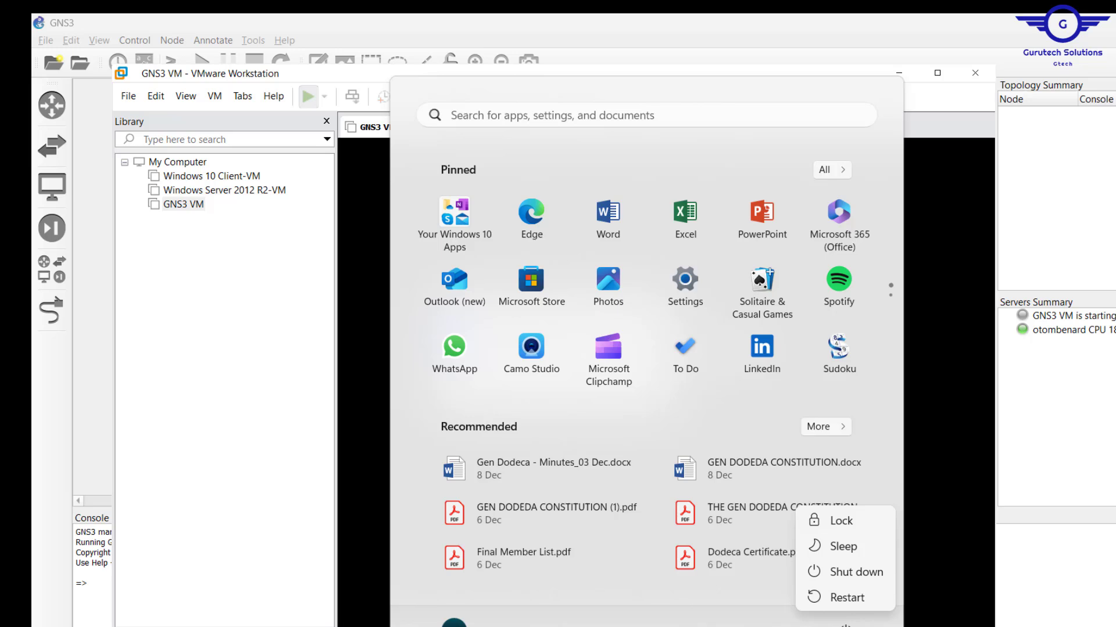
mouse_move(581, 509)
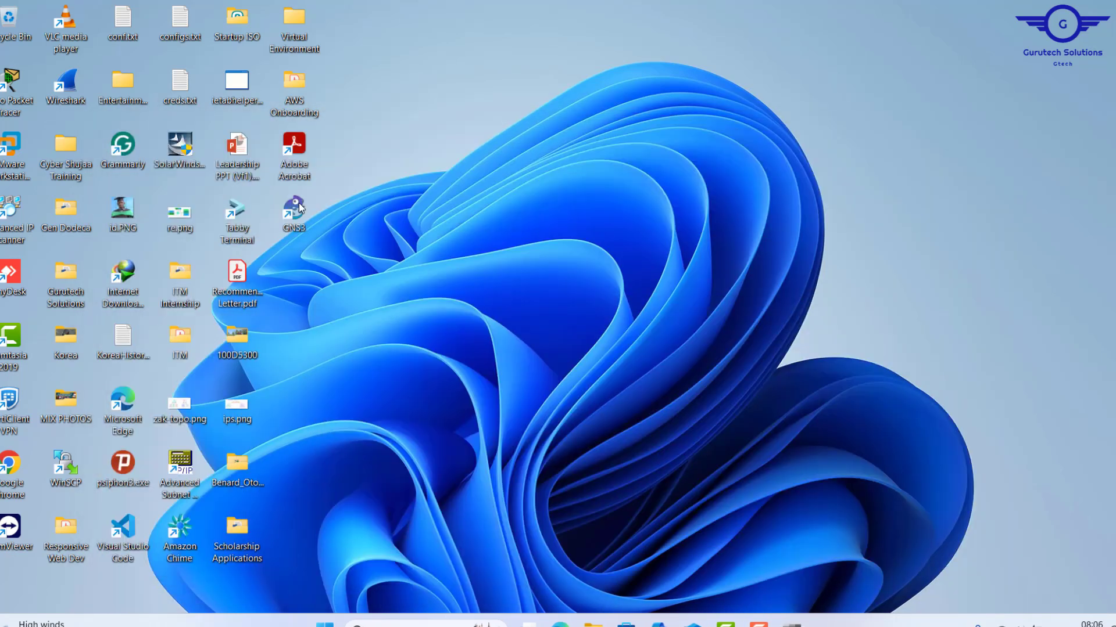
Launch GNS3 from the desktop after the restart so Test-1 and the GNS3 VM server load.
double_click(293, 207)
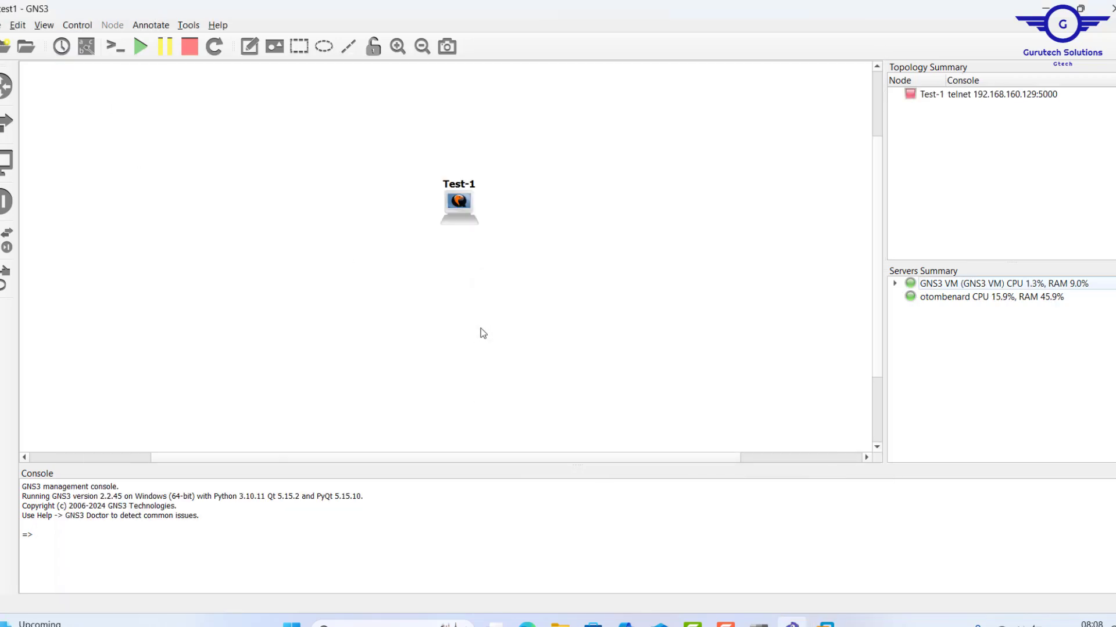
mouse_move(1041, 311)
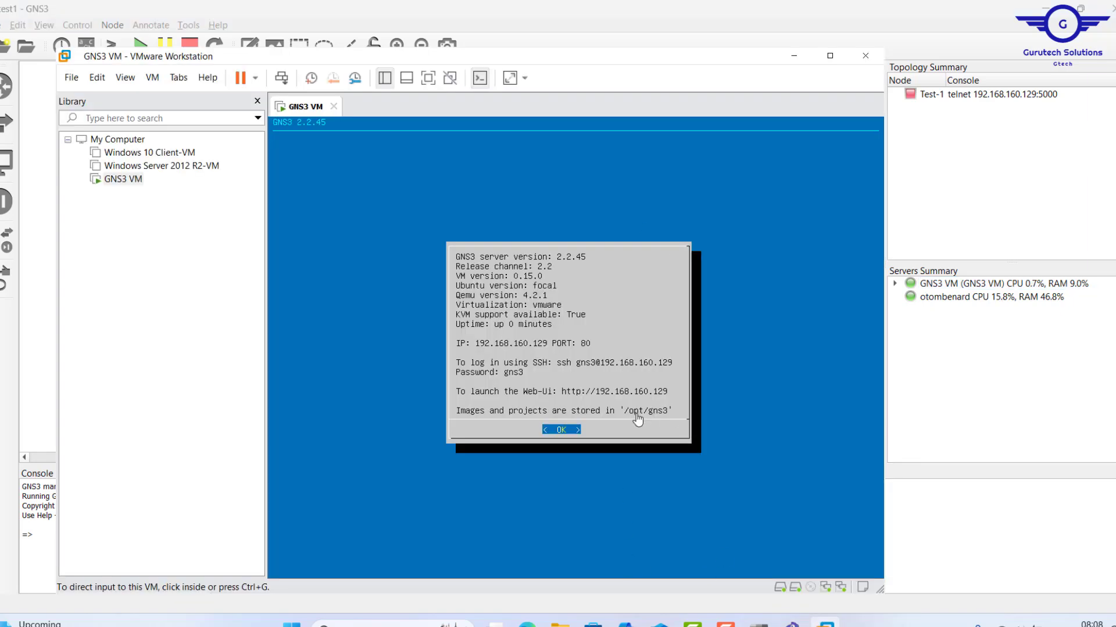
mouse_move(553, 229)
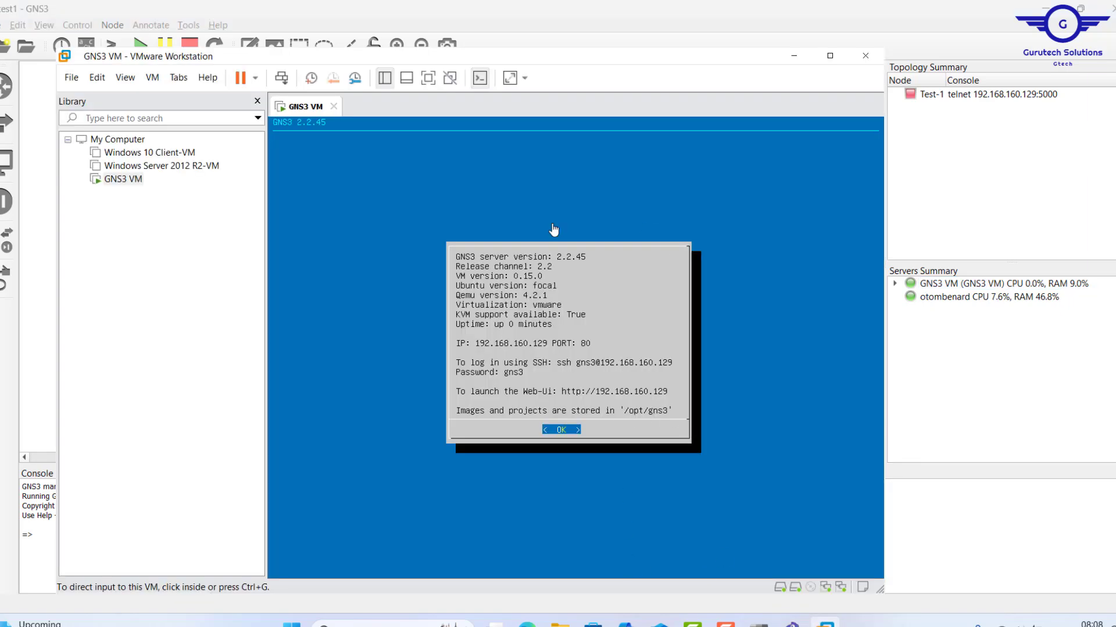